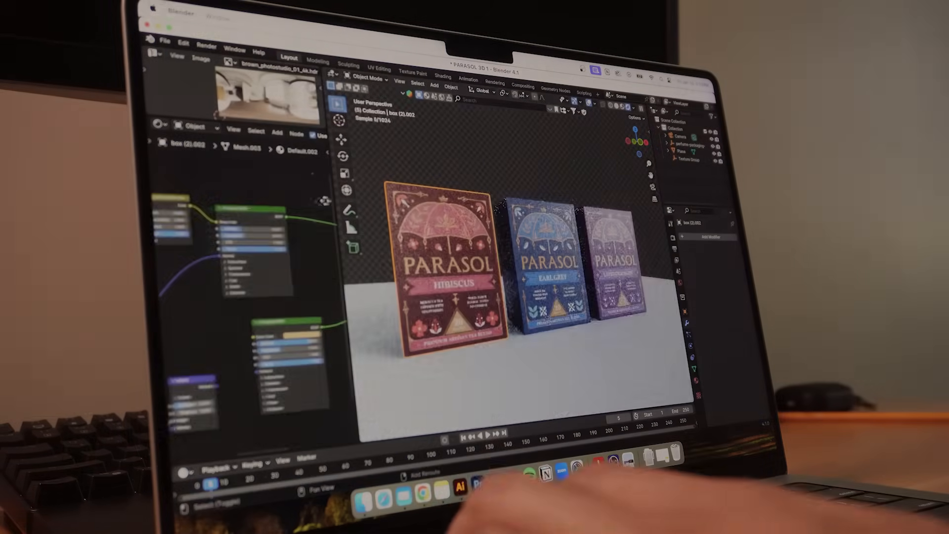
Enter the Project Goals text about the packaging into the brief's text frame
{"action": "left_click", "coordinate": [389, 448]}
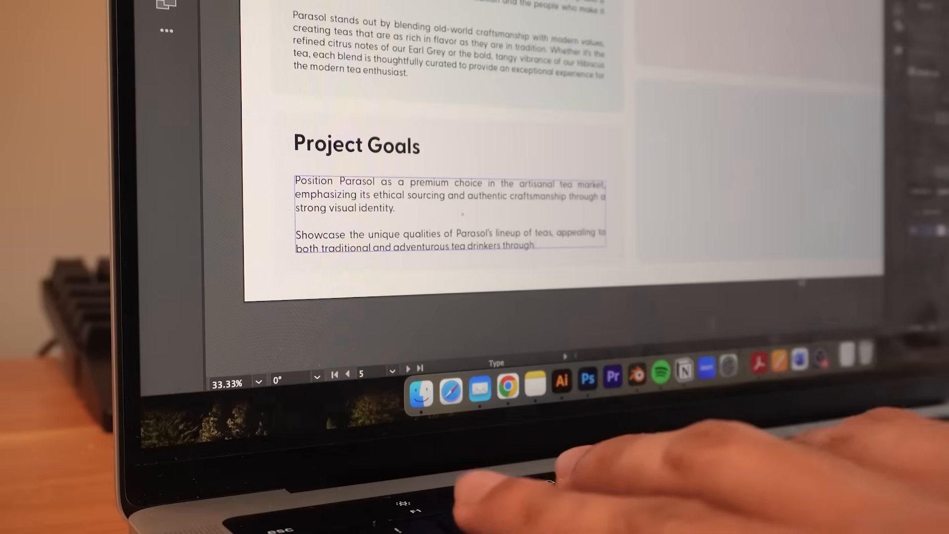
{"action": "type", "text": "the packagig"}
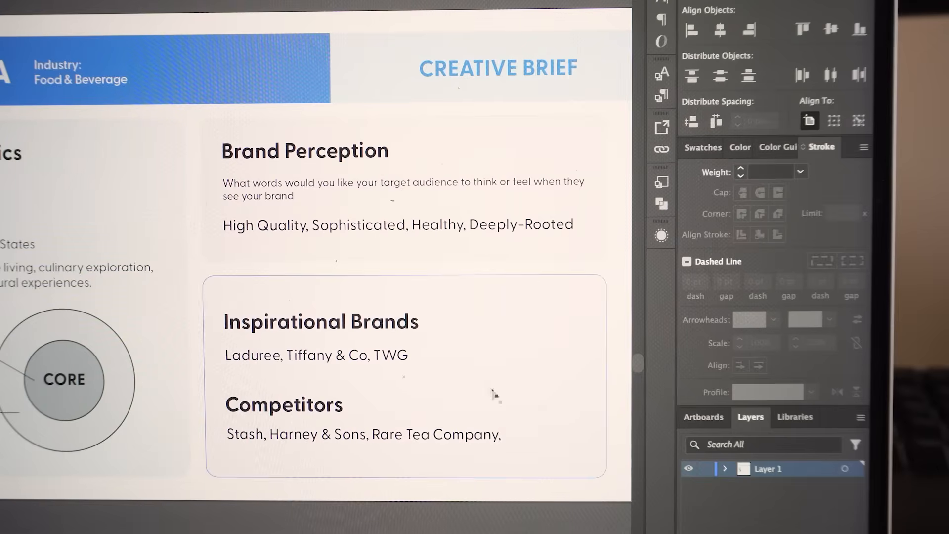
{"action": "mouse_move", "coordinate": [493, 398]}
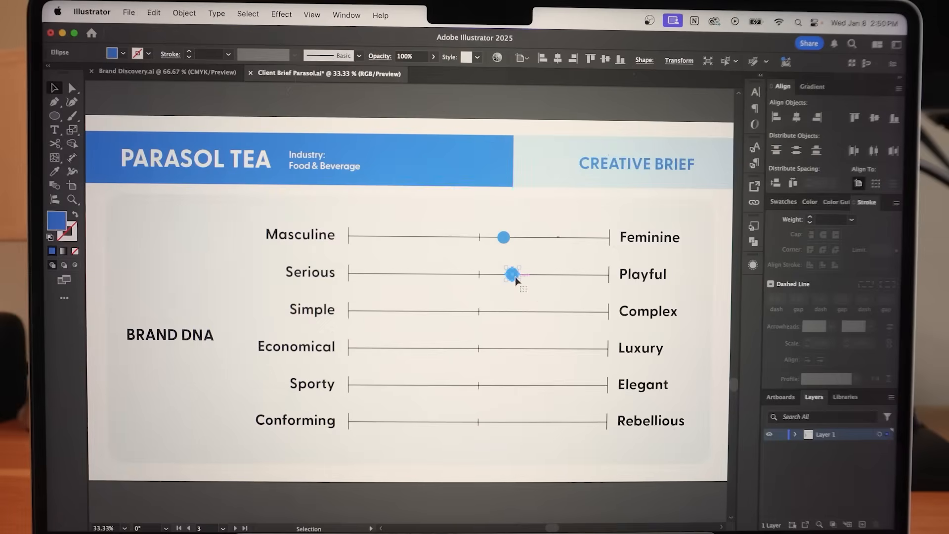
Position the Serious–Playful marker and select the 'Rich and deep colors' line for bolding
{"action": "left_click_drag", "start_coordinate": [513, 274], "coordinate": [460, 309]}
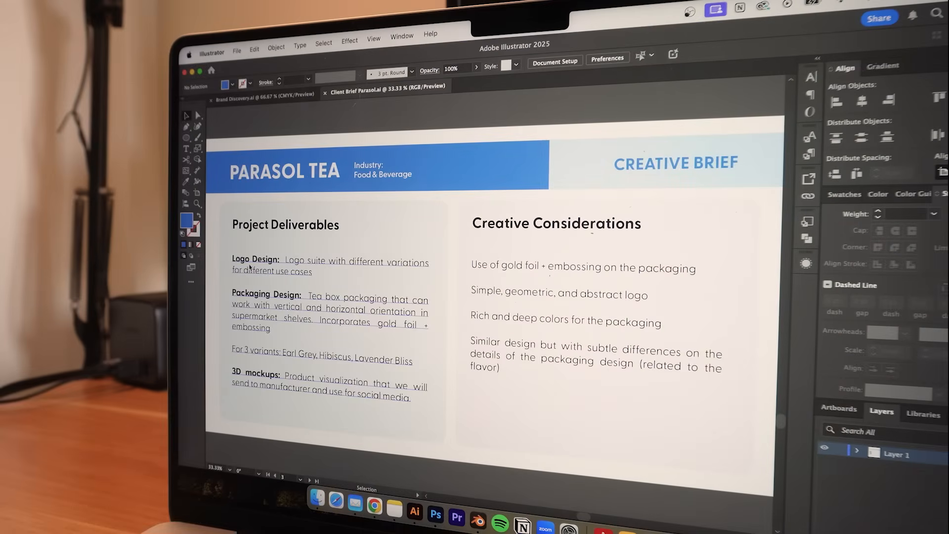
{"action": "mouse_move", "coordinate": [248, 338]}
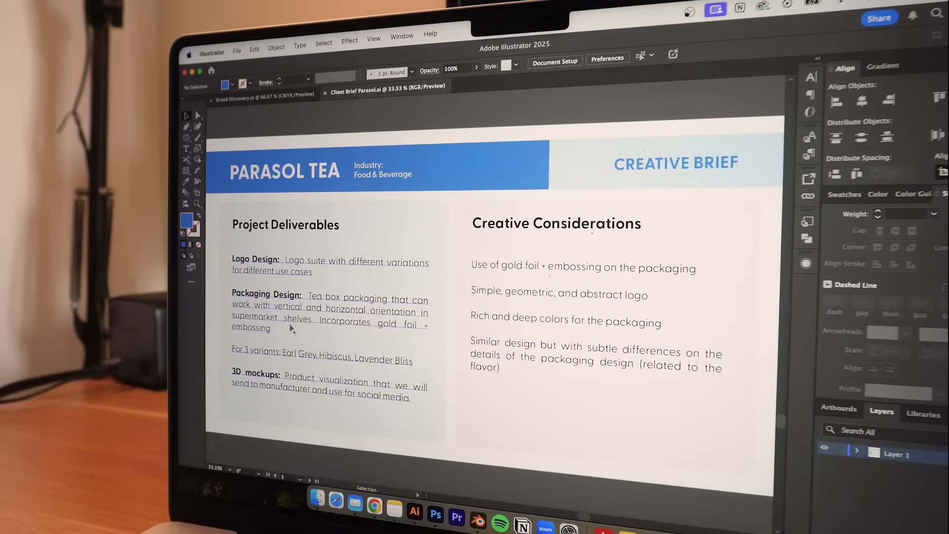
{"action": "double_click", "coordinate": [527, 332]}
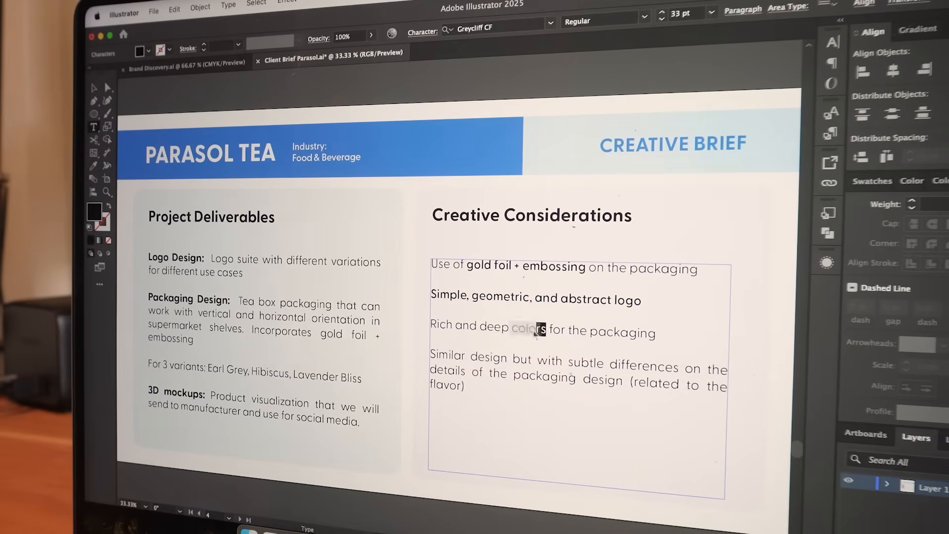
{"action": "triple_click", "coordinate": [485, 327]}
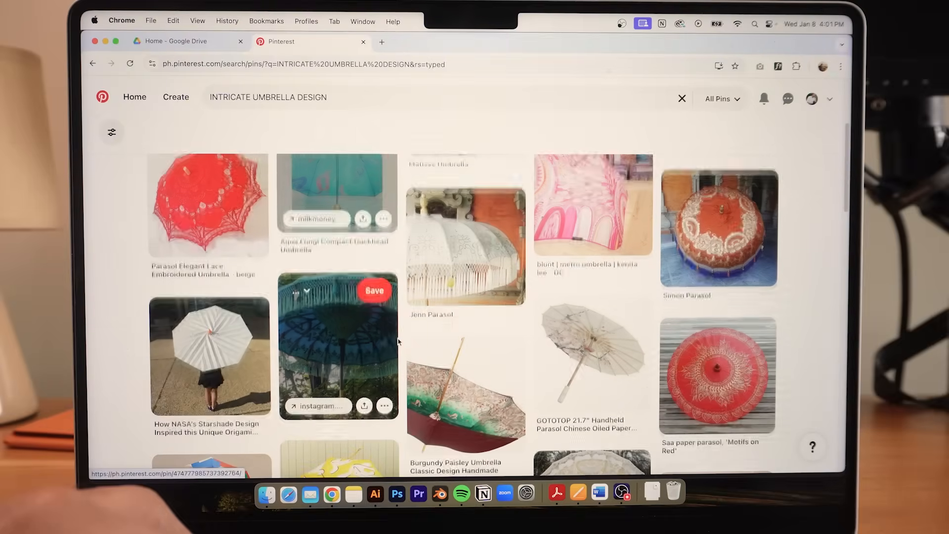
Browse umbrella design results and save packaging pins to the PARASOL board
{"action": "scroll", "scroll_direction": "down", "scroll_amount": 3}
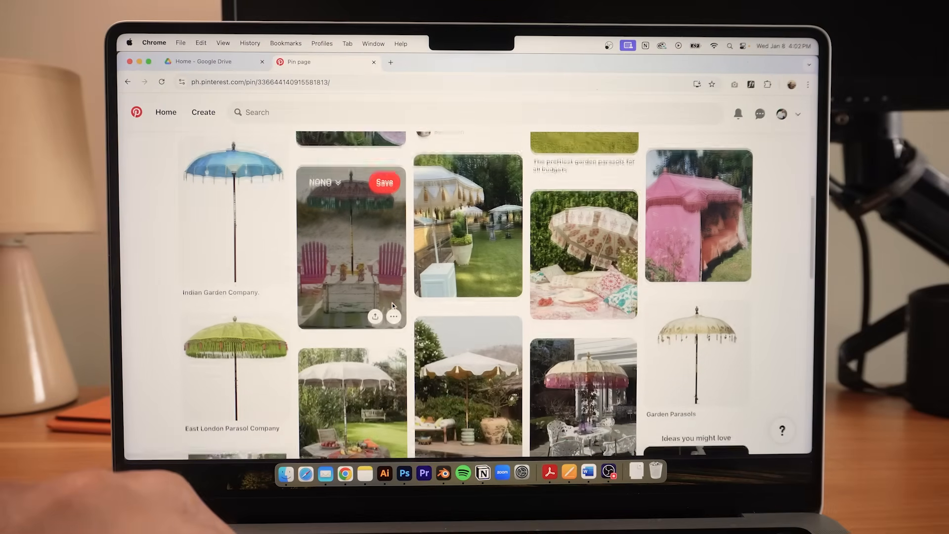
{"action": "scroll", "scroll_direction": "down", "scroll_amount": 3}
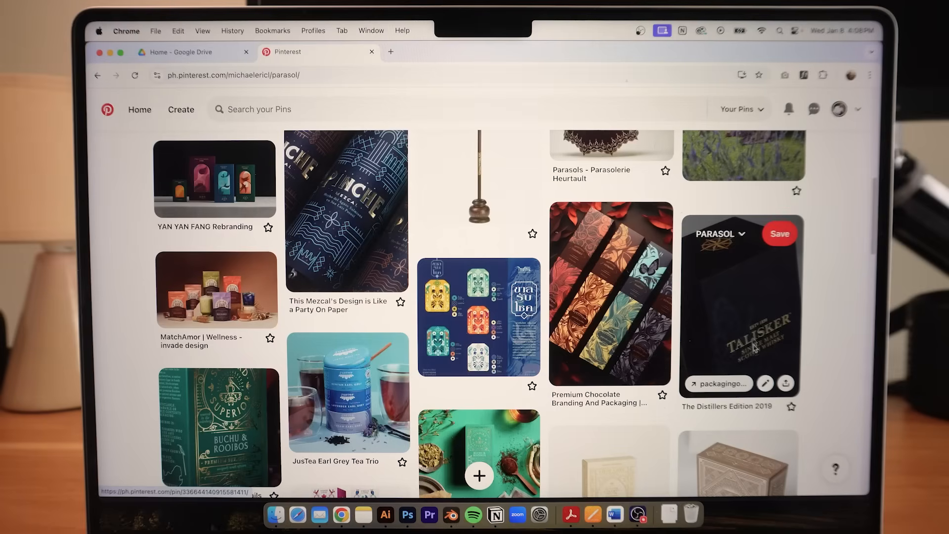
{"action": "left_click", "coordinate": [738, 305]}
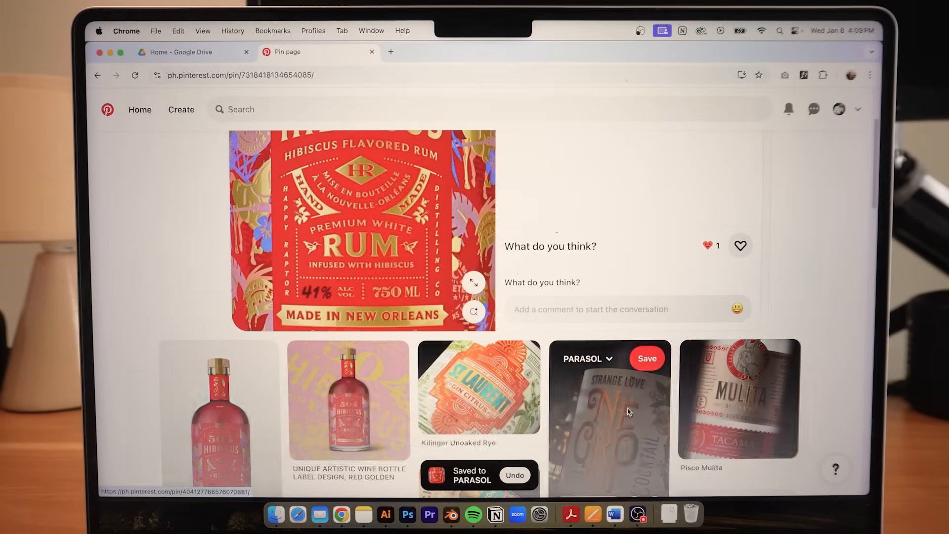
{"action": "left_click", "coordinate": [608, 412]}
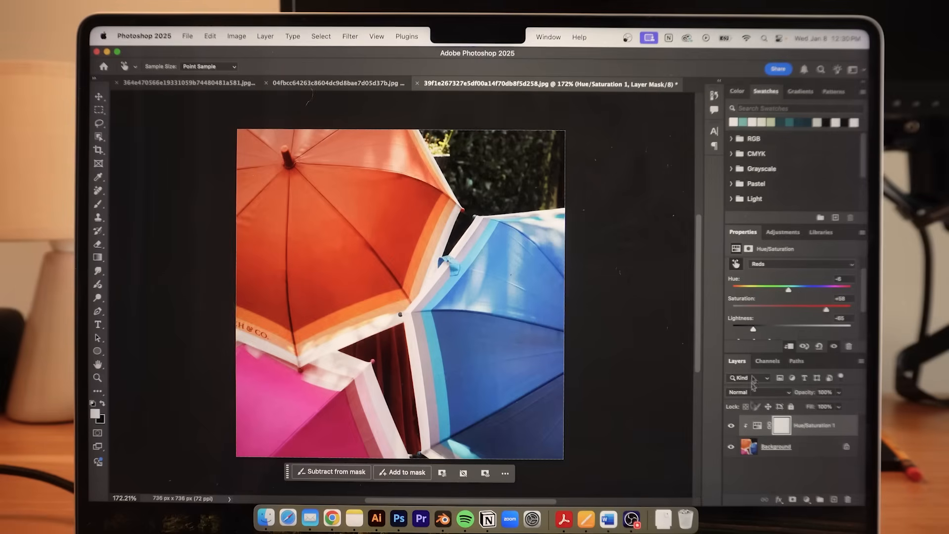
Shift the umbrella's Reds hue deeper and push the whisky box Blues to full saturation
{"action": "left_click_drag", "start_coordinate": [790, 289], "coordinate": [778, 289]}
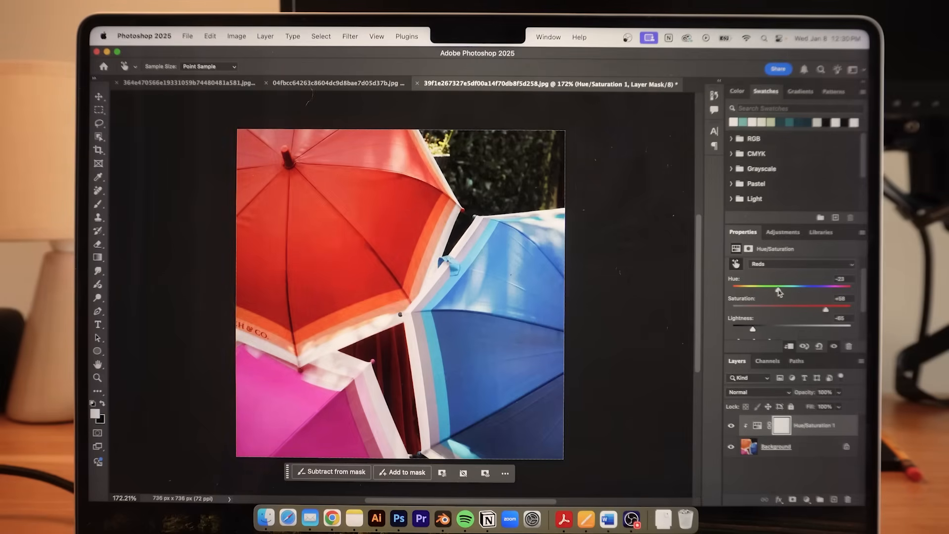
{"action": "left_click_drag", "start_coordinate": [827, 309], "coordinate": [791, 309]}
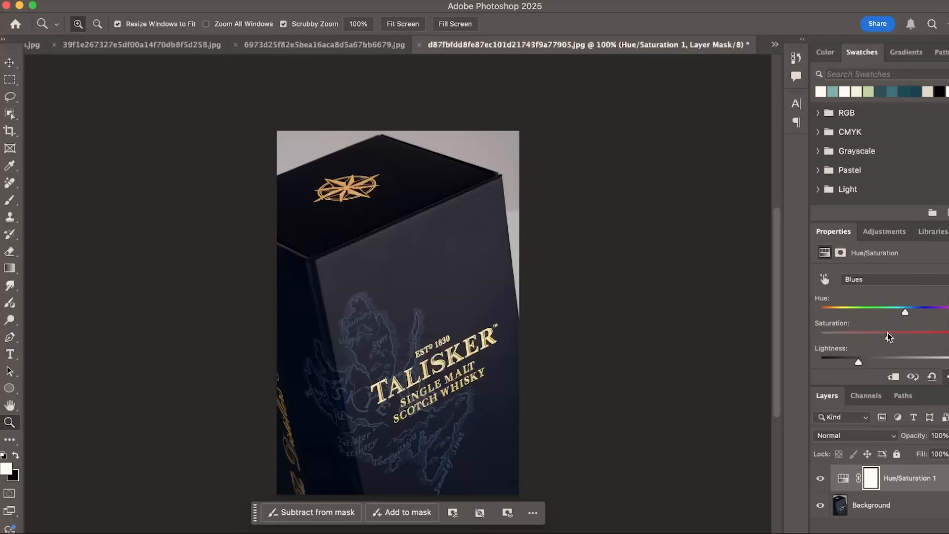
{"action": "left_click_drag", "start_coordinate": [905, 332], "coordinate": [940, 333]}
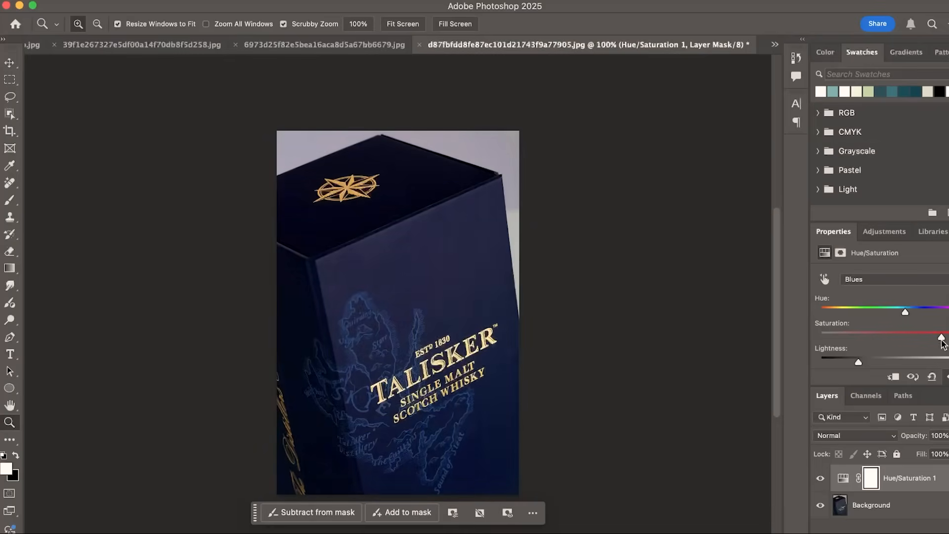
{"action": "left_click_drag", "start_coordinate": [940, 339], "coordinate": [908, 338]}
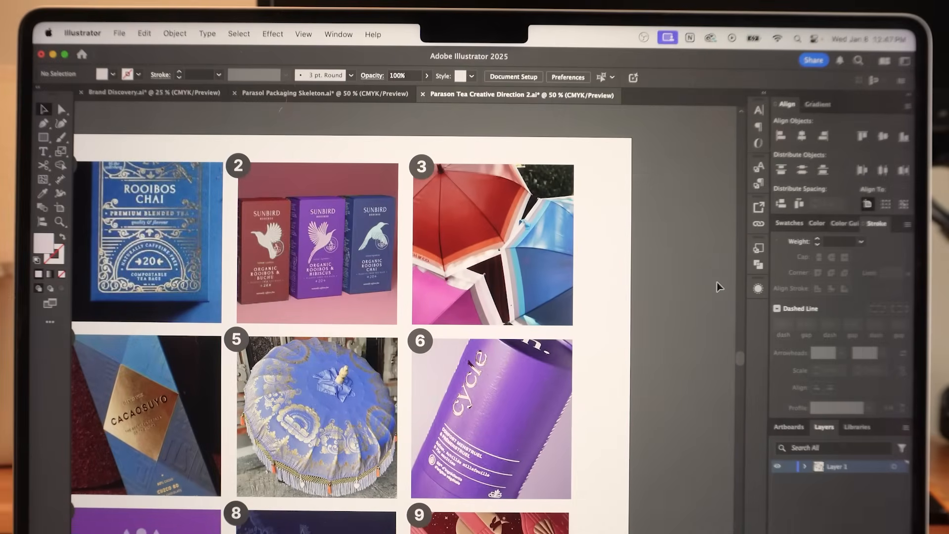
Review the numbered reference image grid in the creative direction file
{"action": "scroll", "scroll_direction": "down", "scroll_amount": 3}
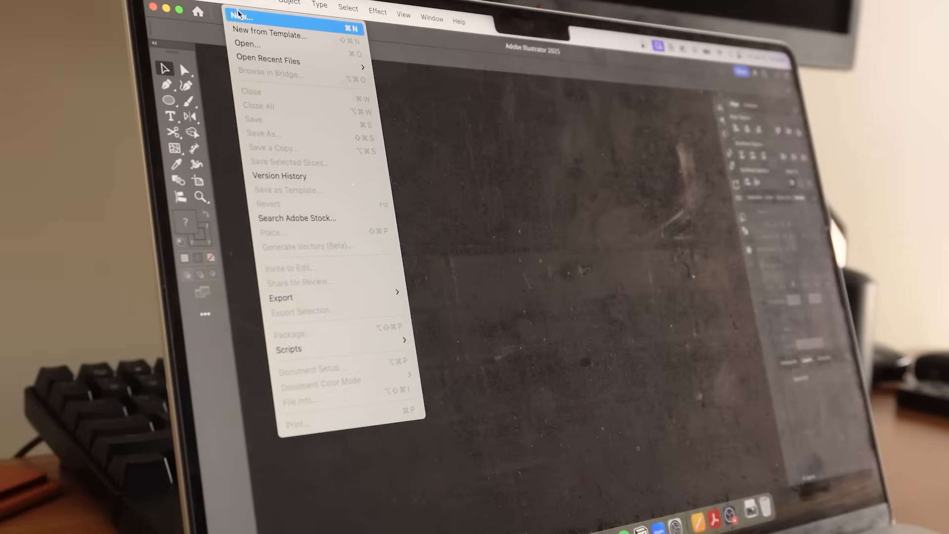
Create the Parasol Logo document and set the placed sketch photo to 10% opacity
{"action": "left_click", "coordinate": [241, 15]}
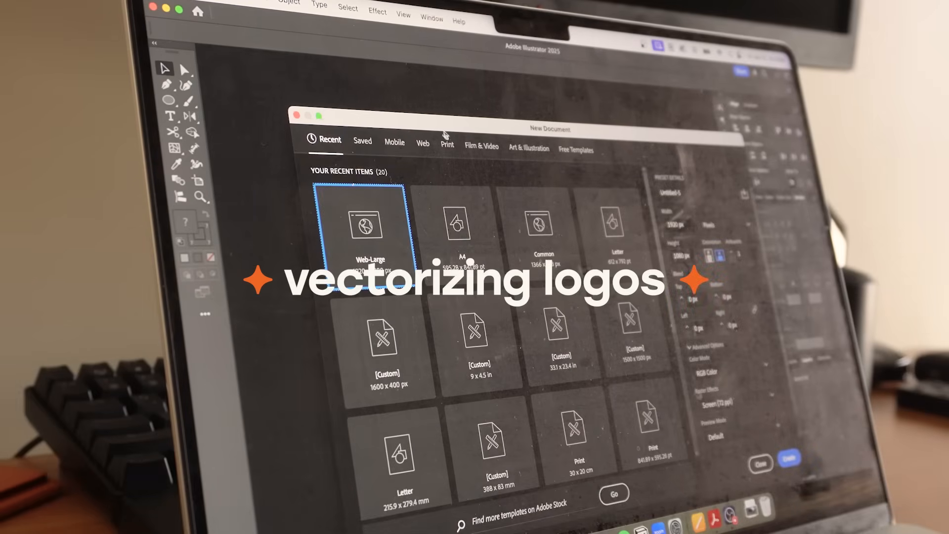
{"action": "left_click", "coordinate": [422, 144]}
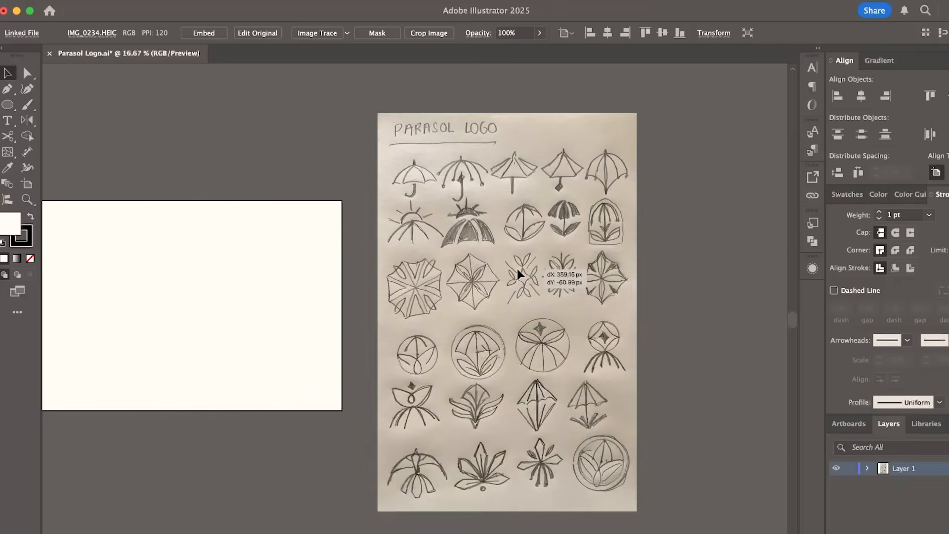
{"action": "type", "text": "10"}
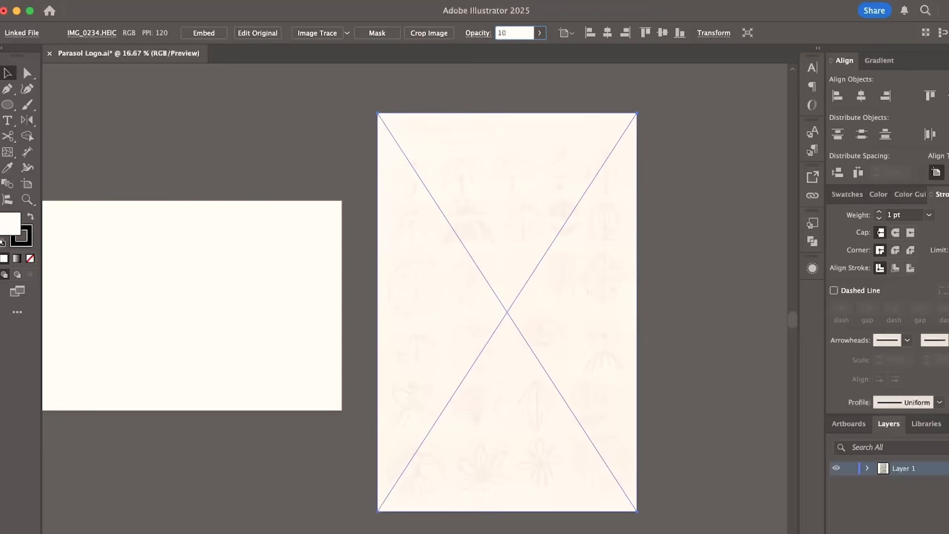